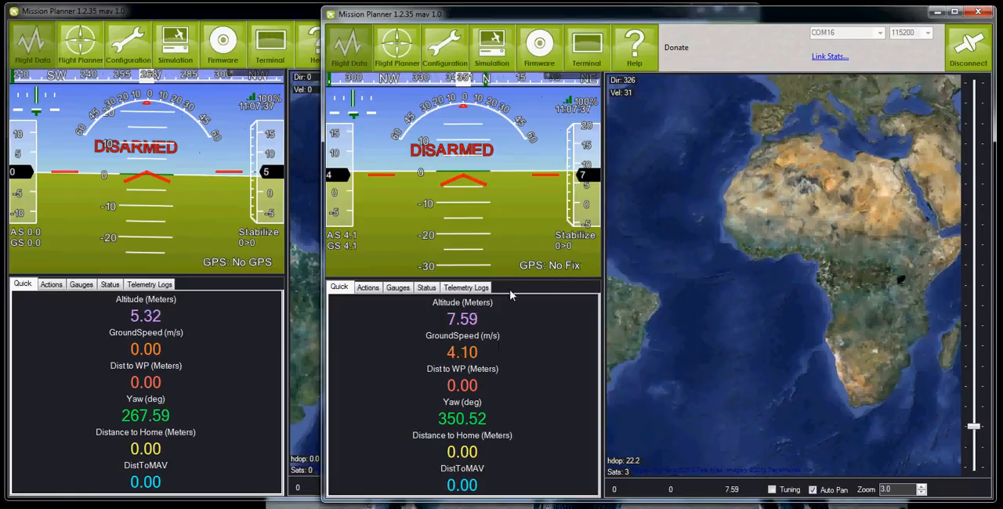
Arm the left window's board so its HUD shows ARMED while the right stays disarmed.
click(51, 284)
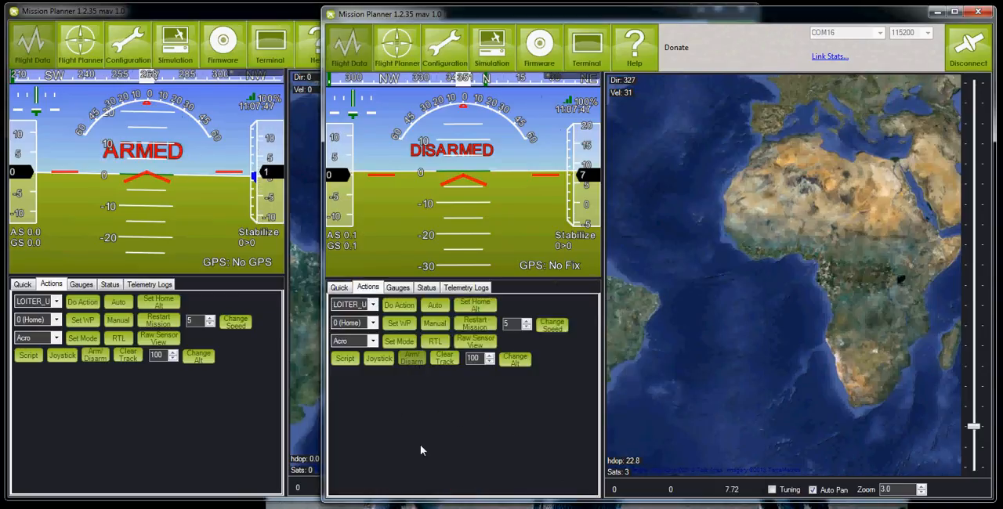
click(339, 287)
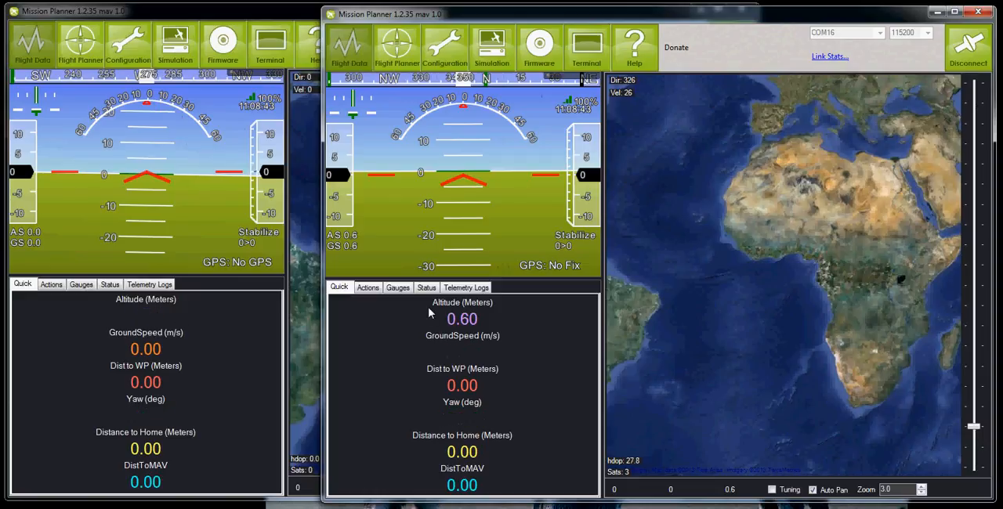
mouse_move(384, 317)
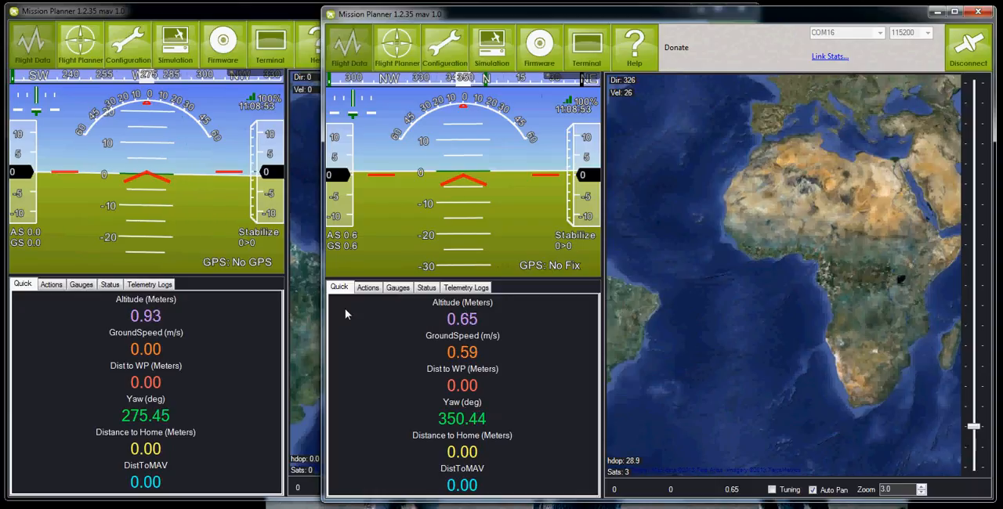
mouse_move(265, 321)
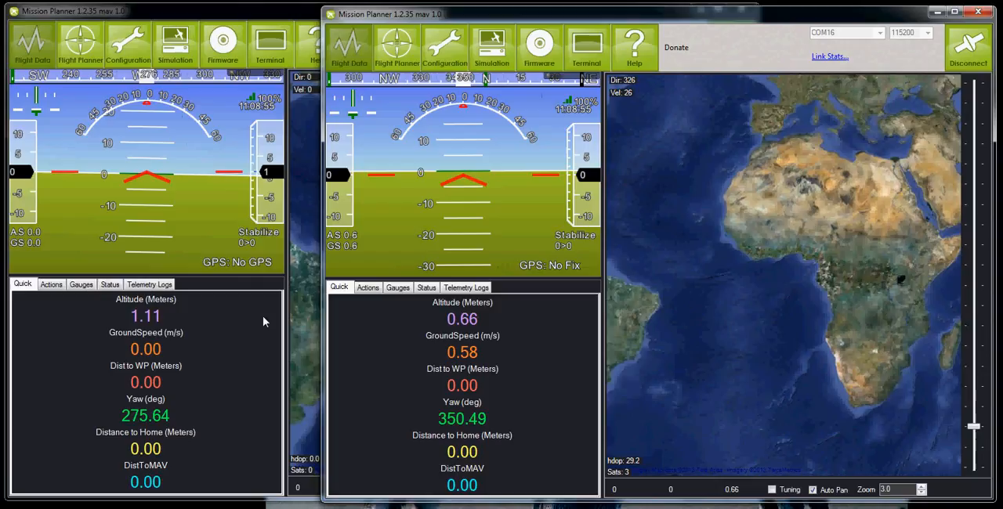